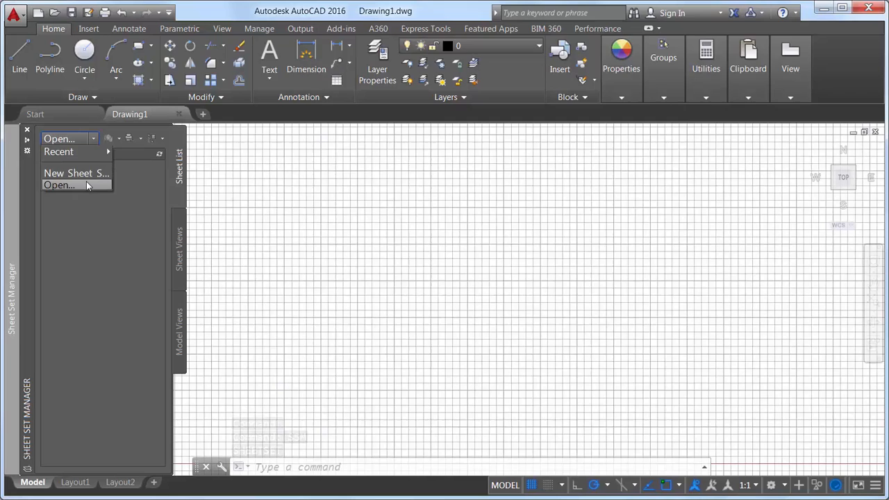
Dismiss the sheet set Open dialog, add three new blank drawings, and enter CLOSEALLOTHER
click(58, 185)
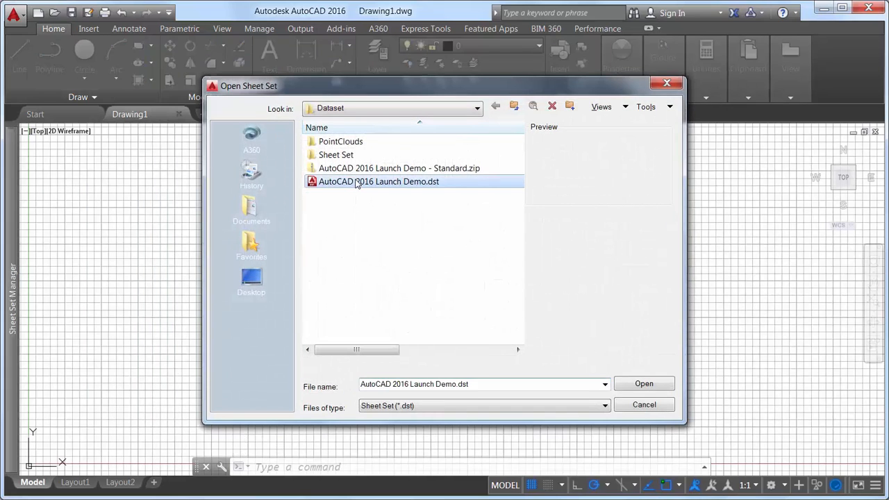
click(643, 404)
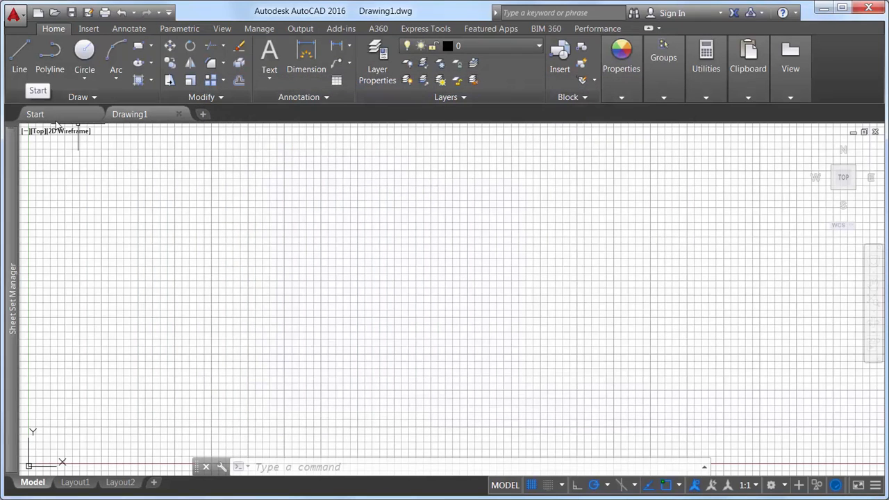
click(202, 114)
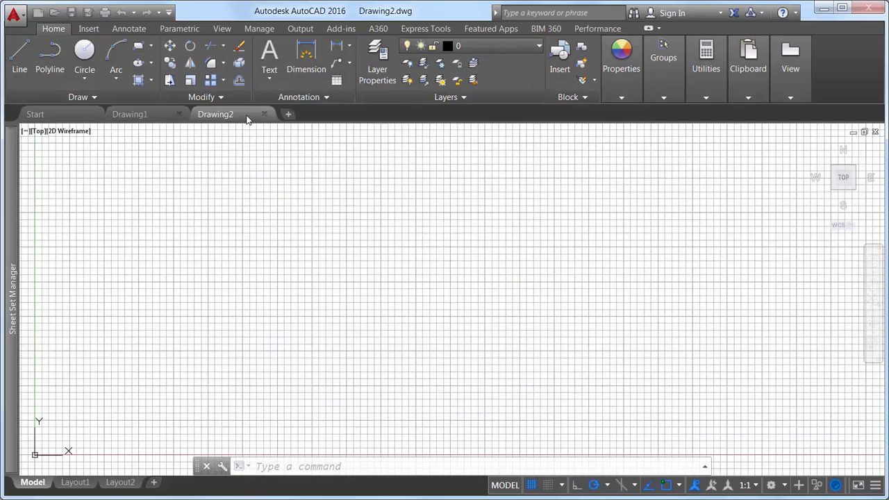
click(288, 114)
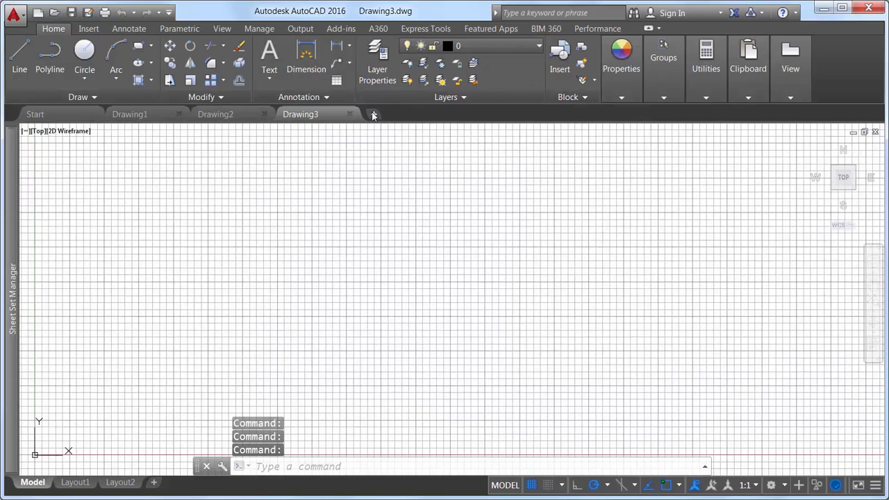
click(373, 114)
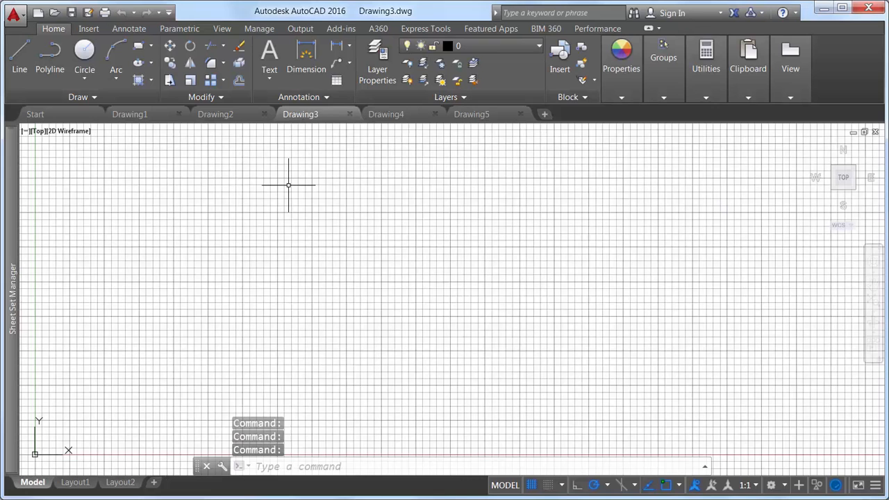
text(CLOSEALLOTHER)
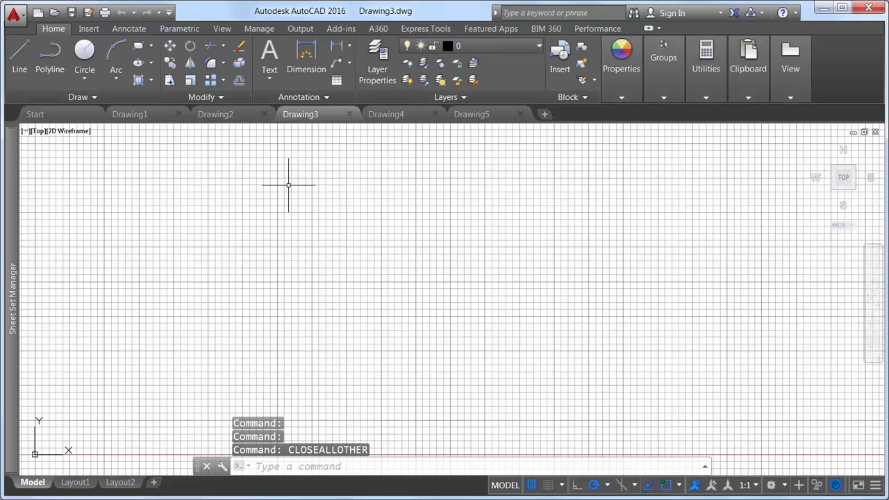
Browse the Start tab's LEARN page and Tip of the Day, then return to Drawing3
click(35, 114)
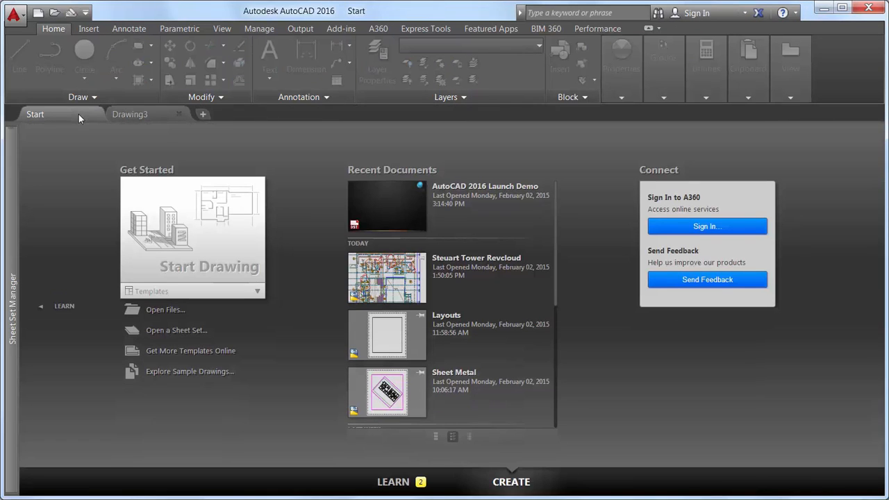
click(392, 481)
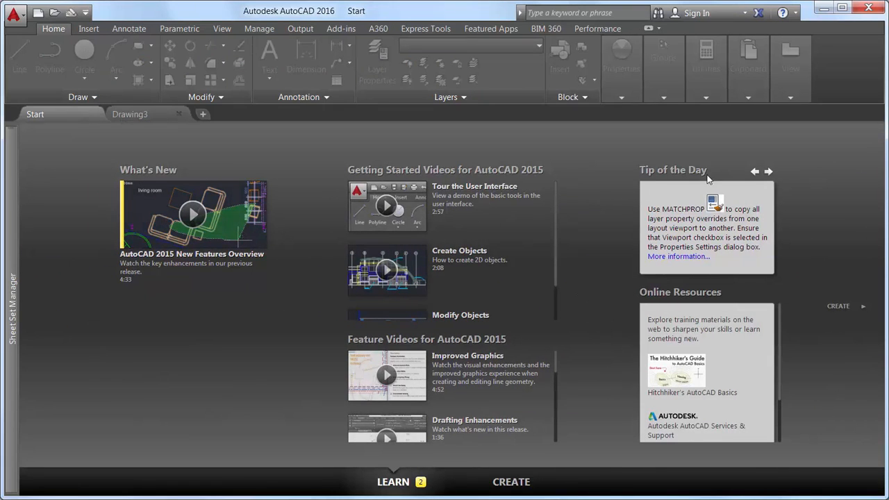
click(768, 171)
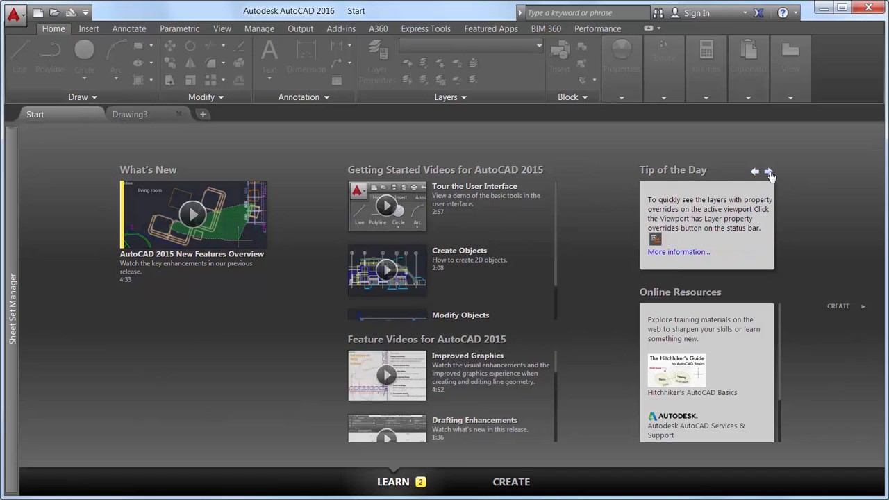
click(768, 171)
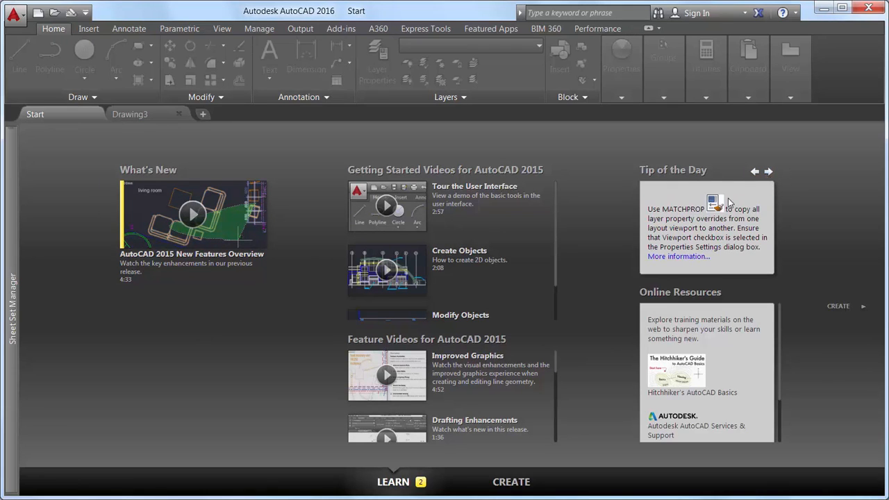
mouse_move(711, 212)
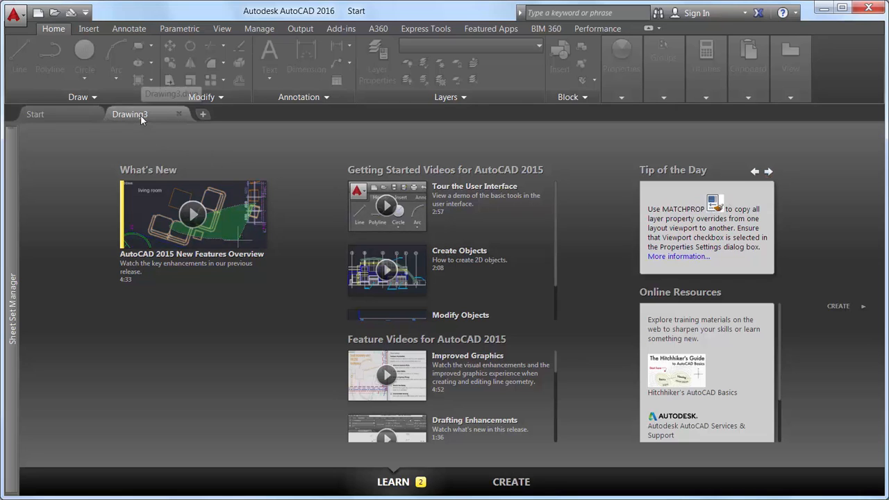
click(130, 114)
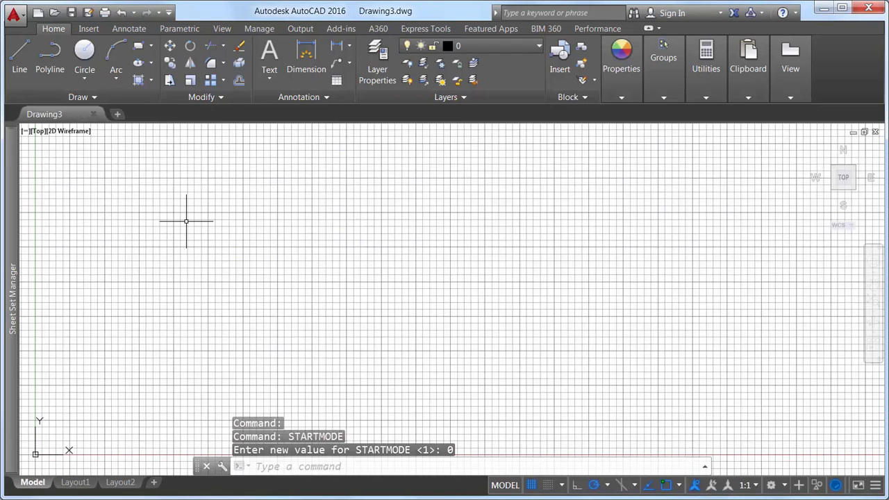
Confirm opening Layouts.dwg, showing Layout1 among its seven layouts
key(Return)
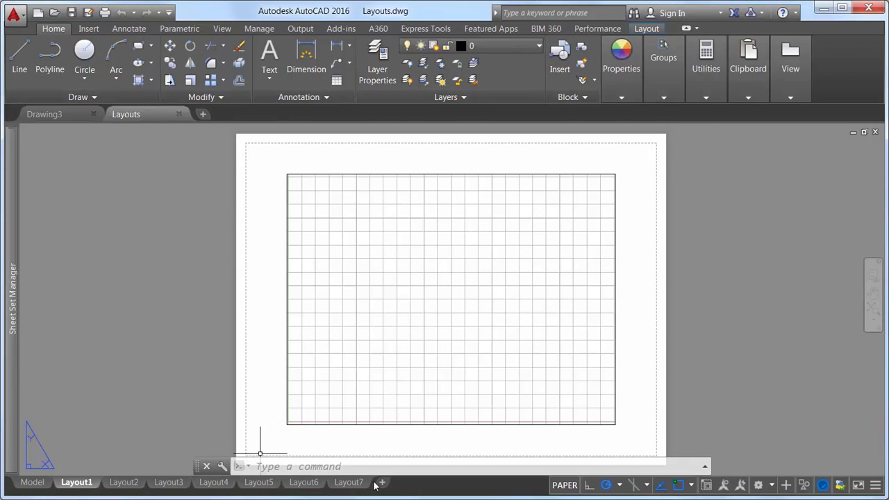
Add a new layout, move Layout1 to the end, and bring up the layout tab options
click(381, 482)
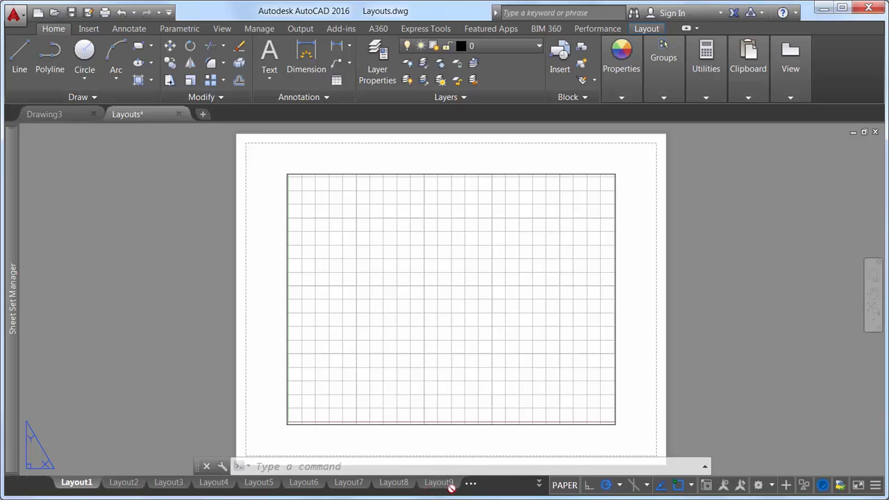
click(478, 482)
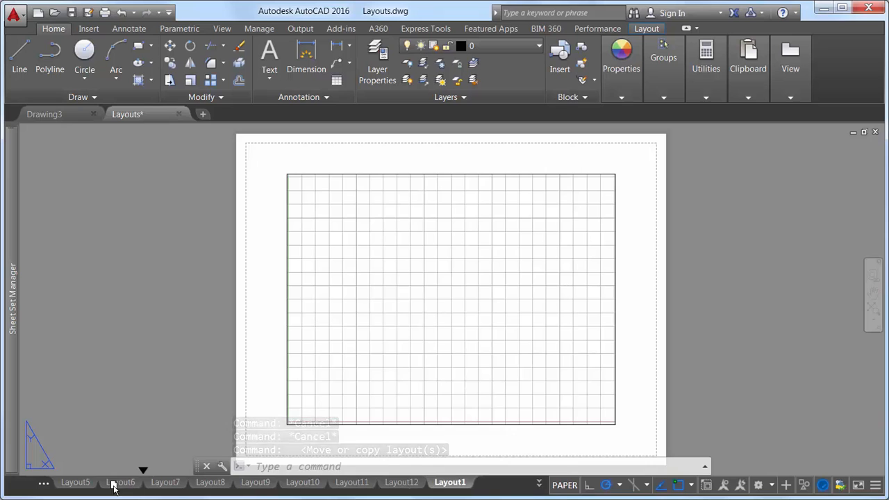
click(43, 481)
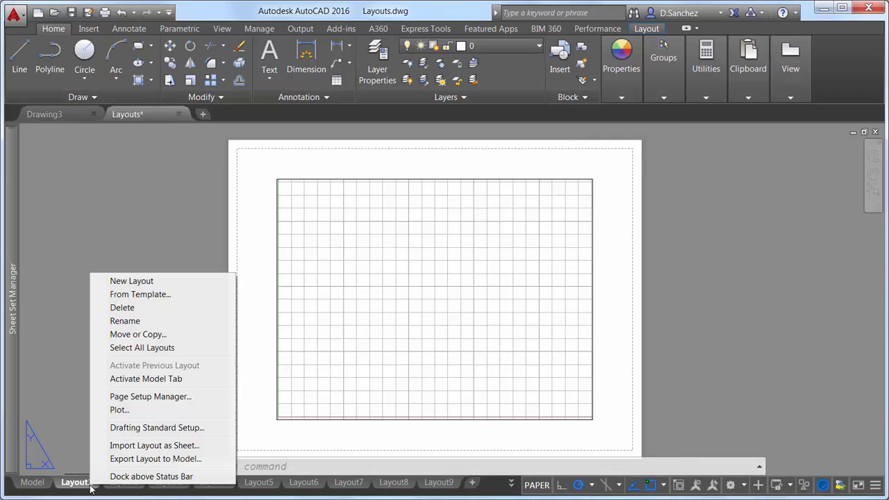
mouse_move(151, 476)
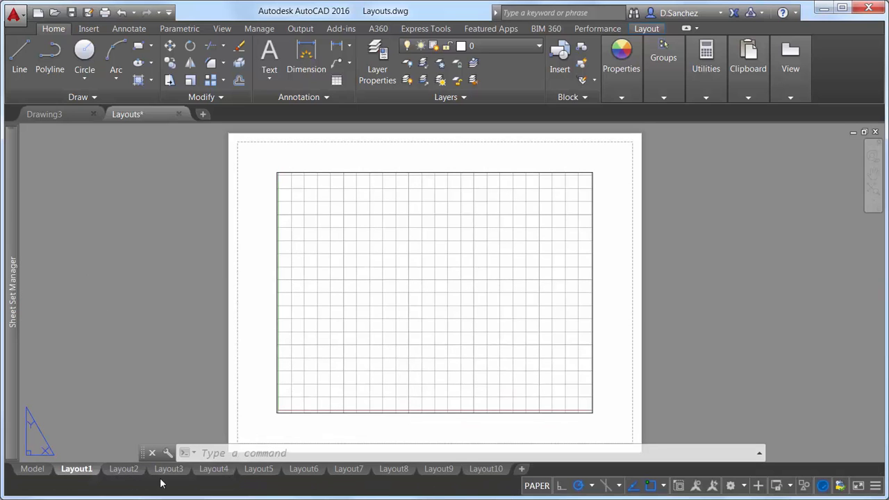
right_click(76, 468)
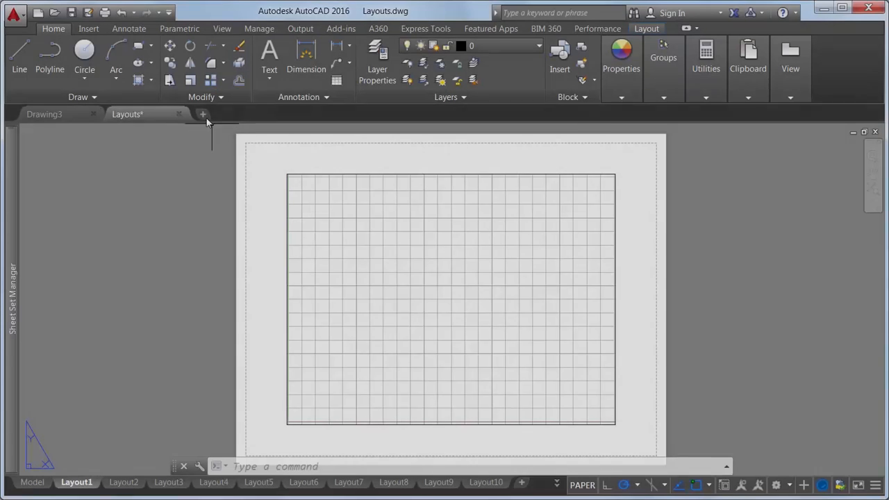
Create Drawing11, add Lock UI to the status bar, and lock floating toolbars and panels
click(202, 114)
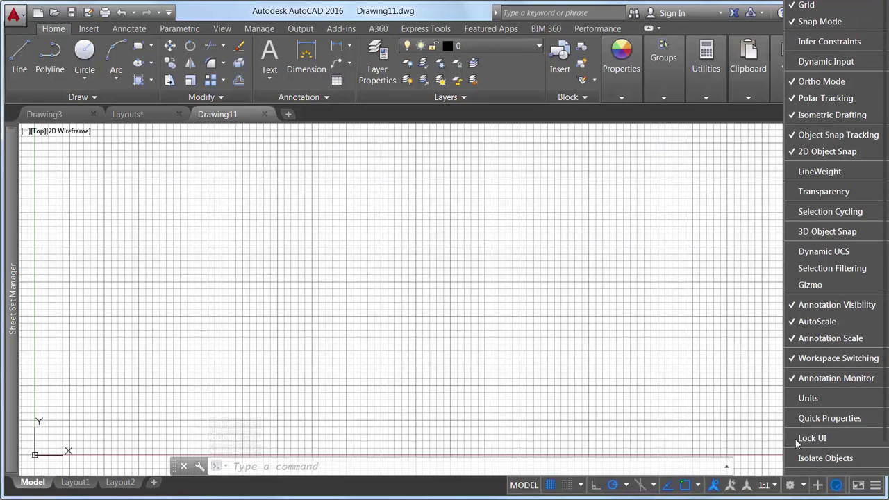
click(811, 437)
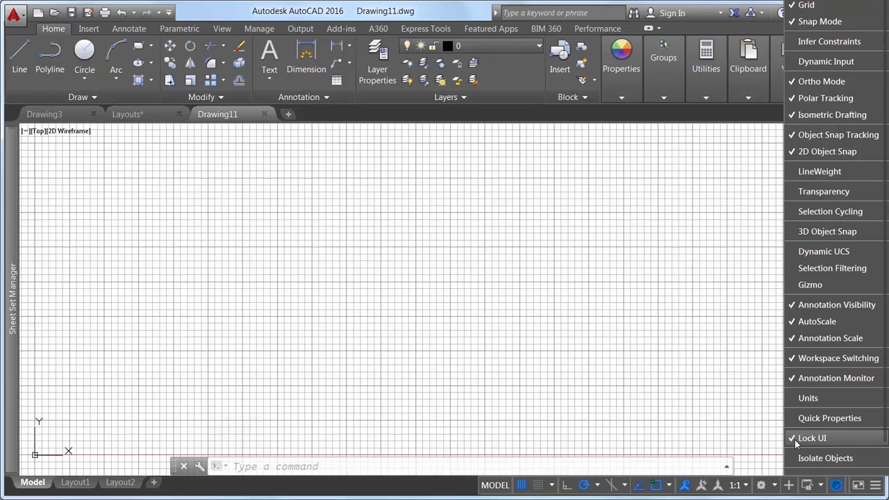
click(811, 437)
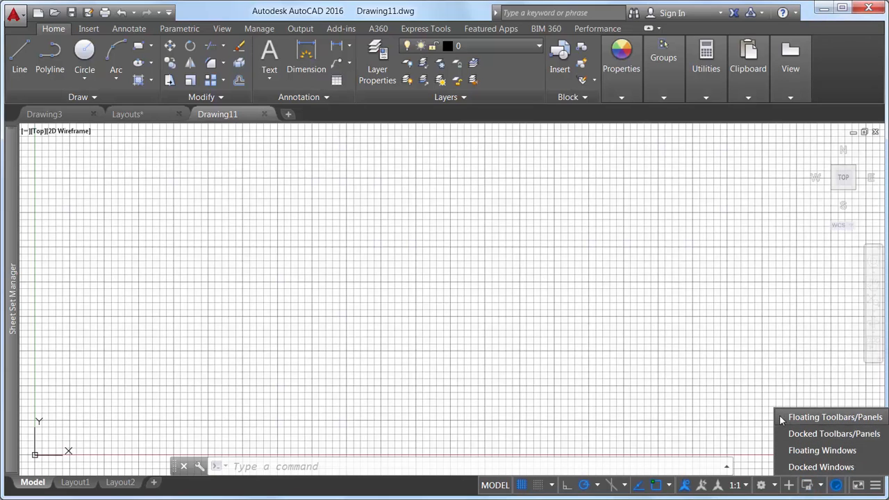
click(874, 485)
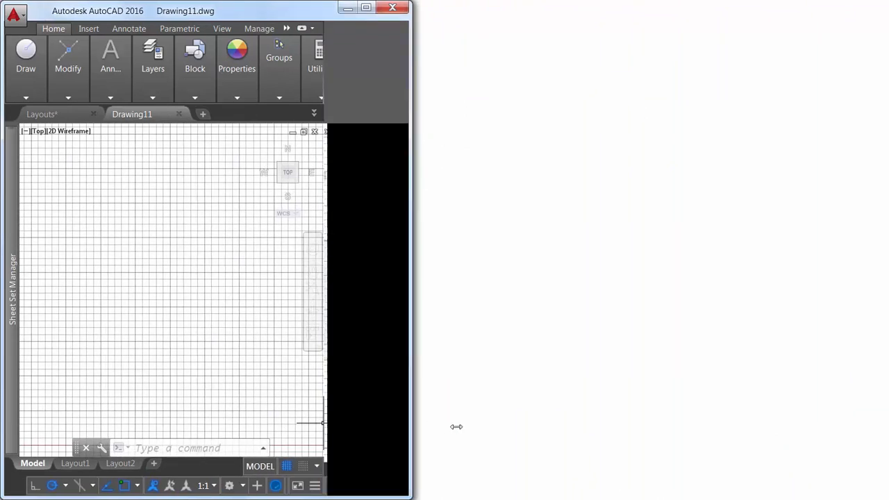
Show the Insert block gallery with previews such as Door 810 and origin marker
click(366, 7)
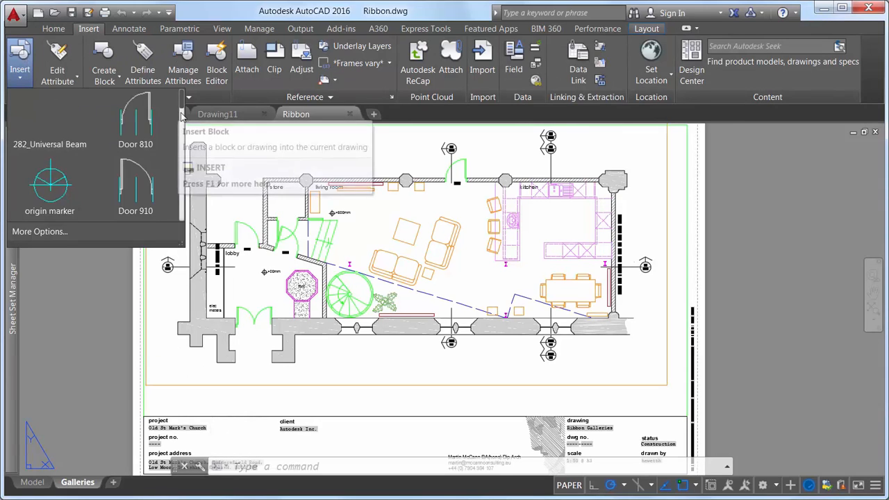
Set GALLERYVIEW to 0, verify Insert shows no gallery, and open the Sign In dropdown
click(129, 29)
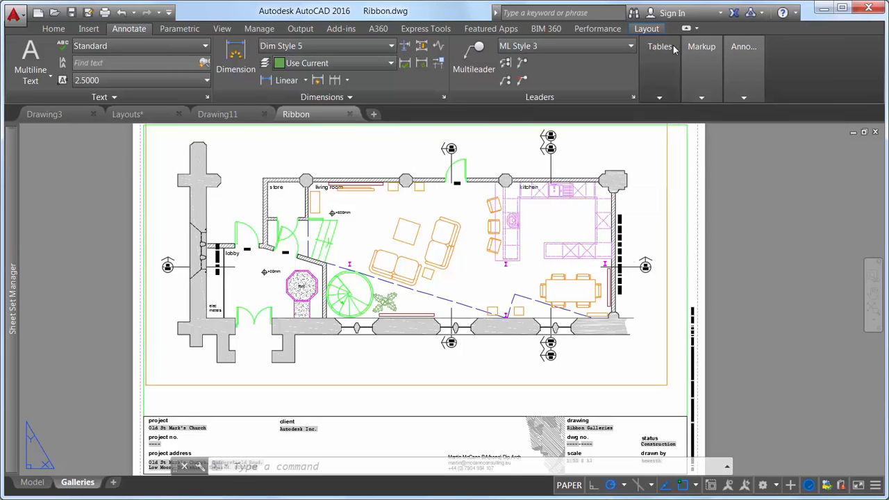
text(g)
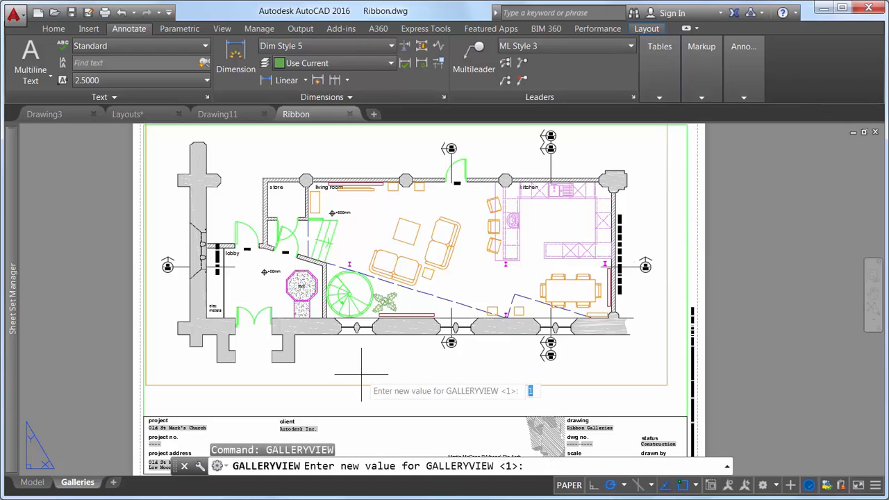
click(88, 28)
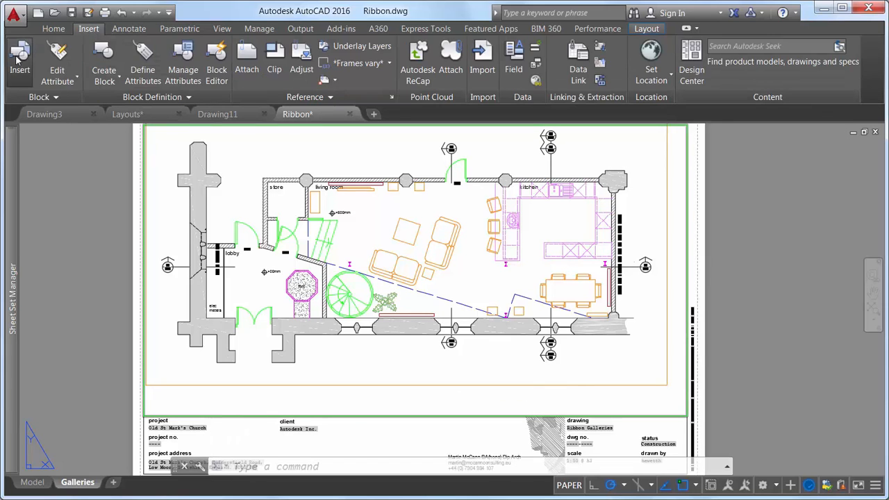
click(20, 59)
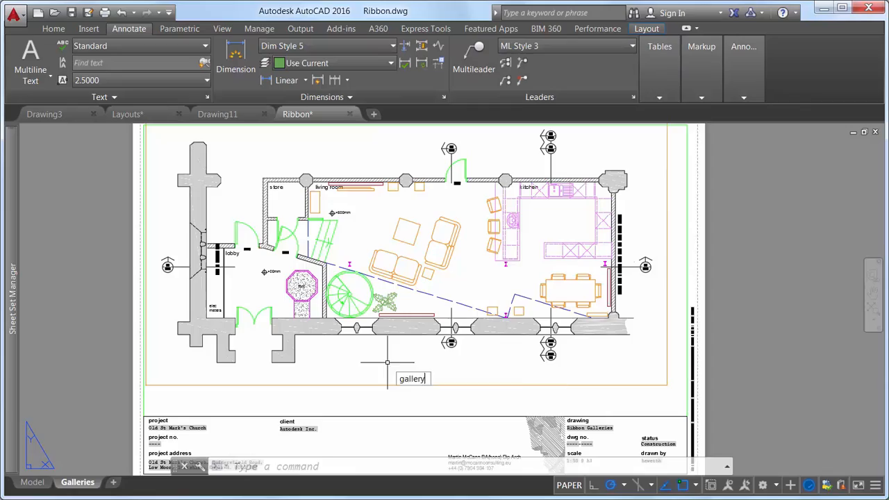
click(672, 13)
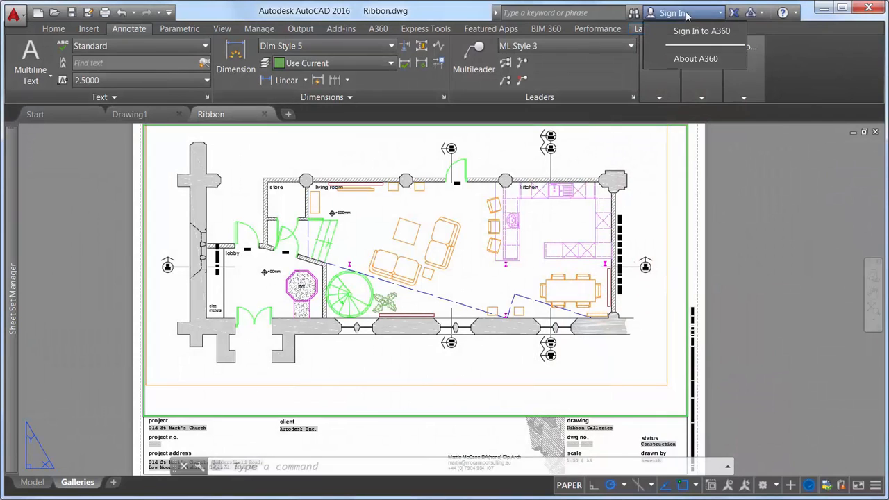
click(701, 30)
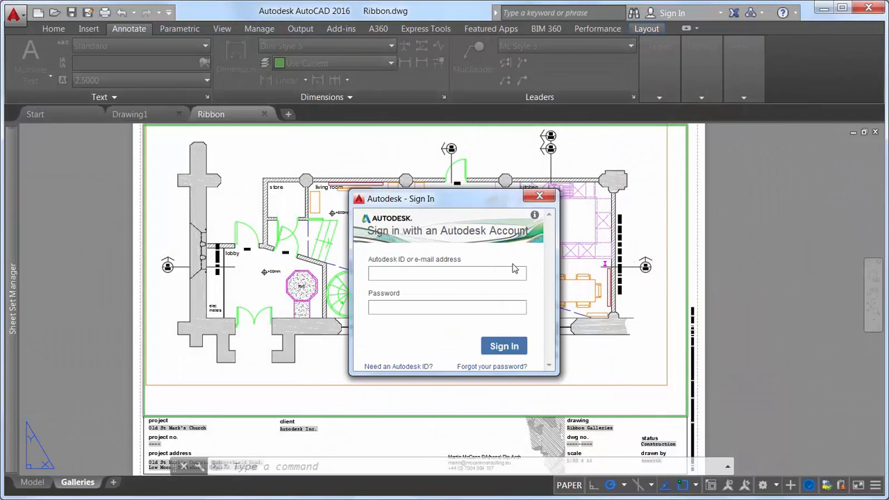
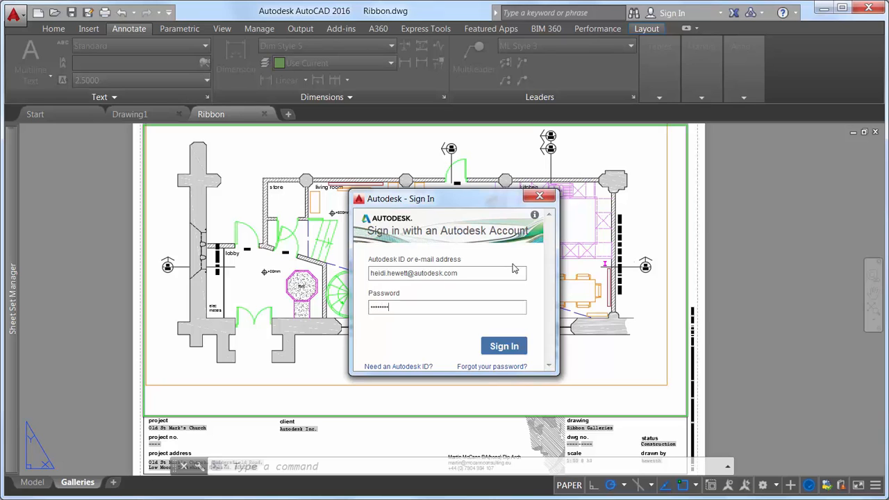
click(504, 346)
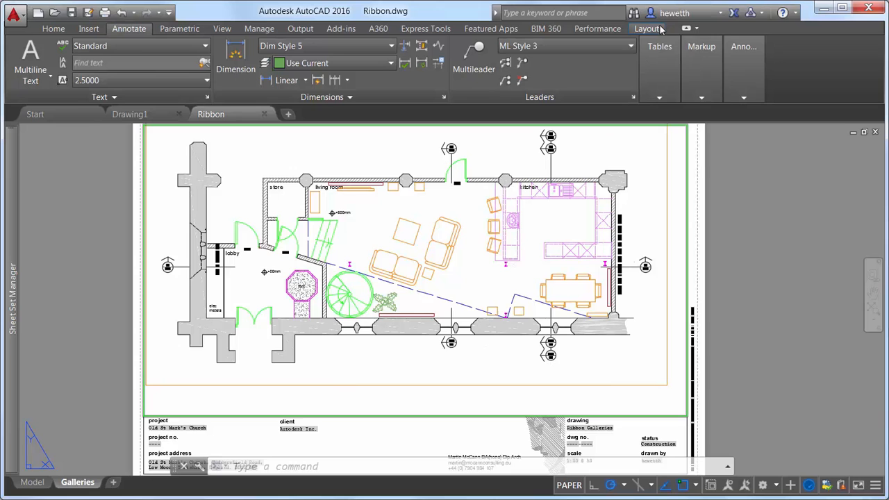
click(782, 12)
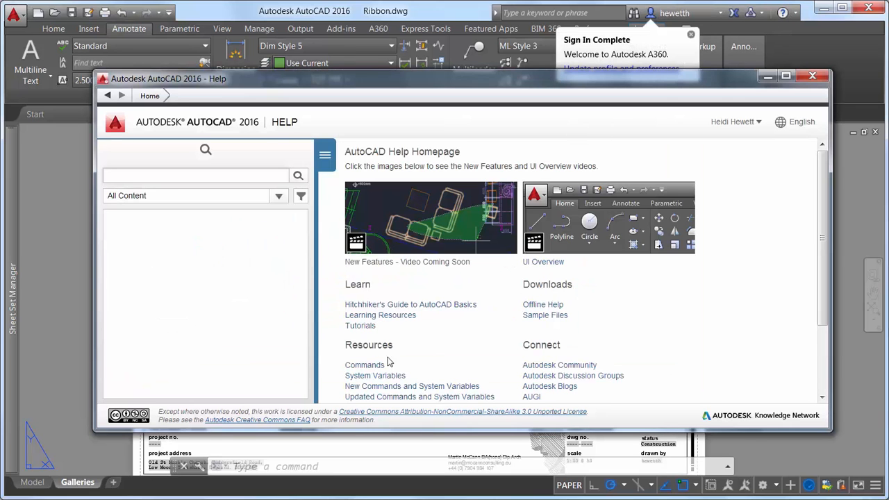
Like the HELIX command help page, then search 'pur' and locate the Purge command
click(364, 365)
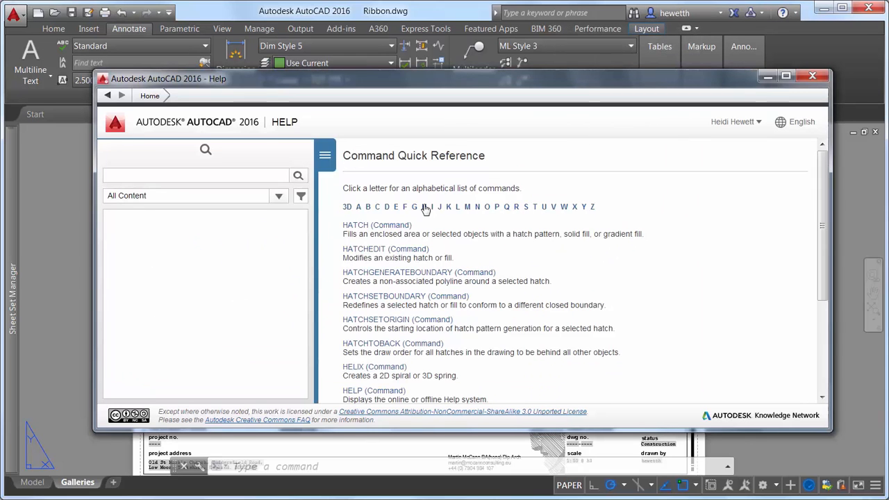
click(361, 367)
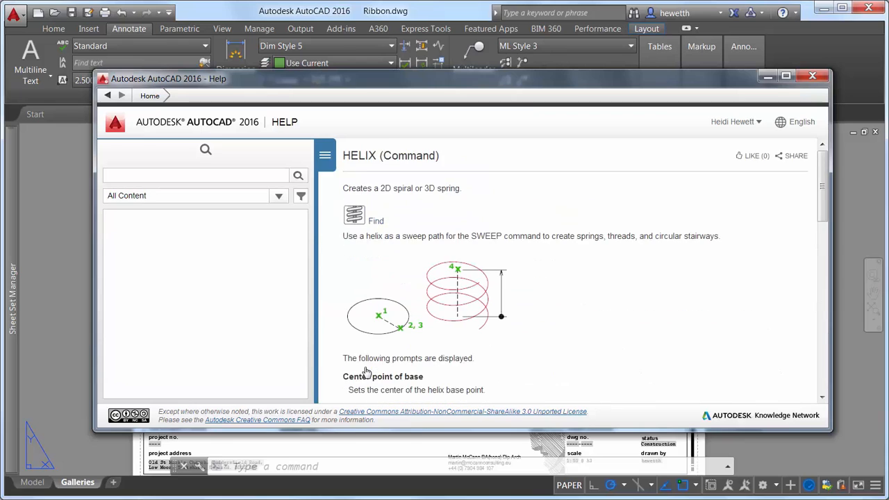
mouse_move(759, 162)
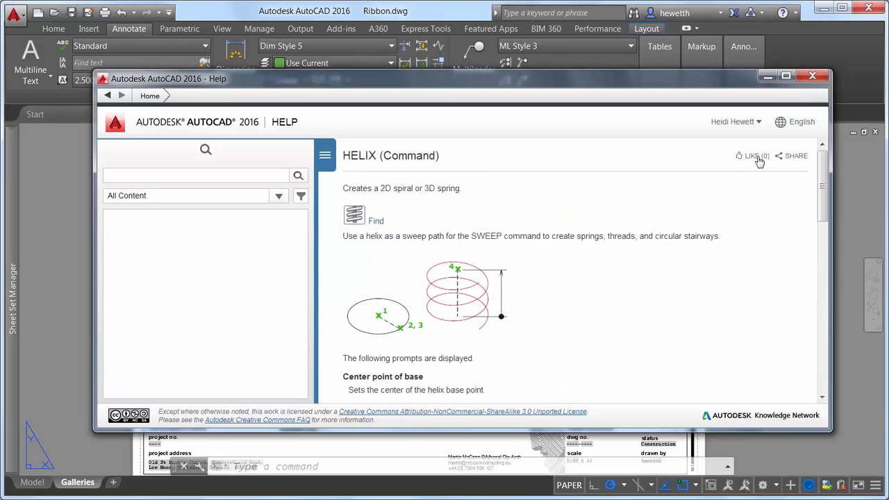
click(752, 155)
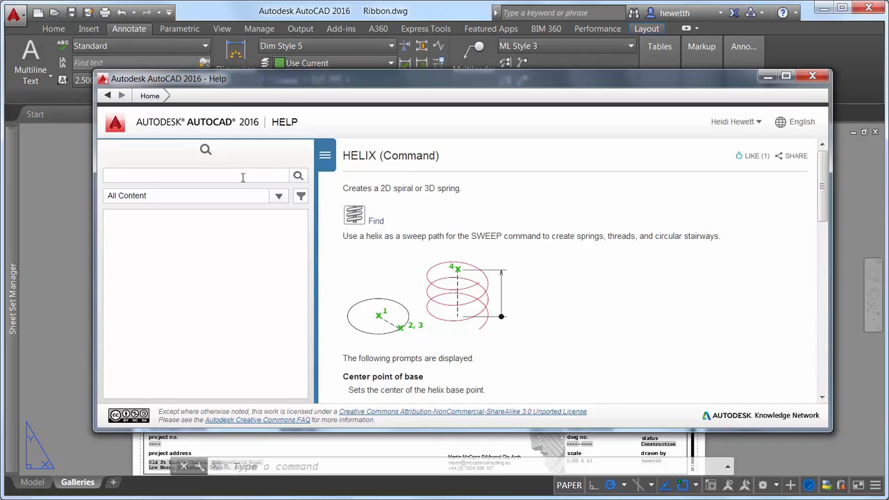
text(purge)
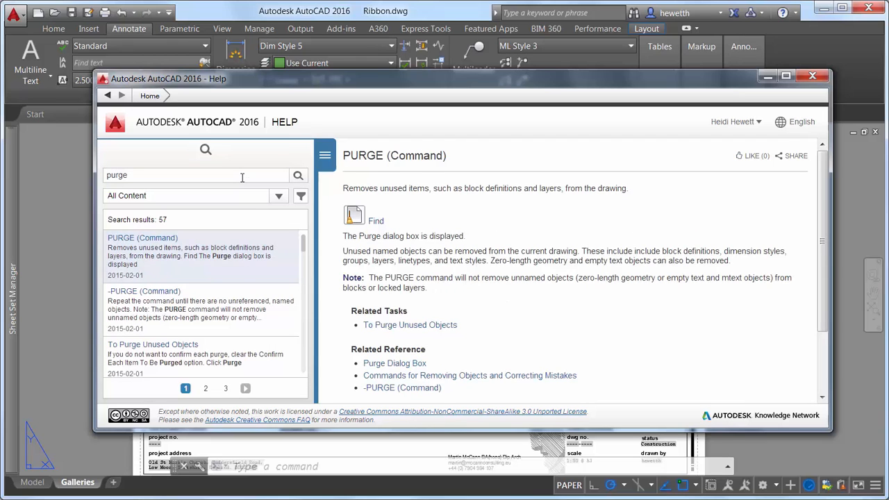
mouse_move(381, 228)
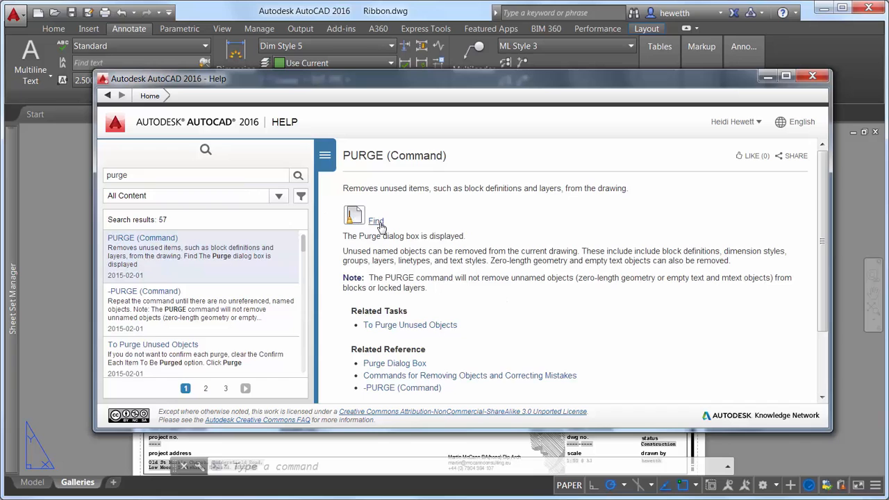
click(14, 12)
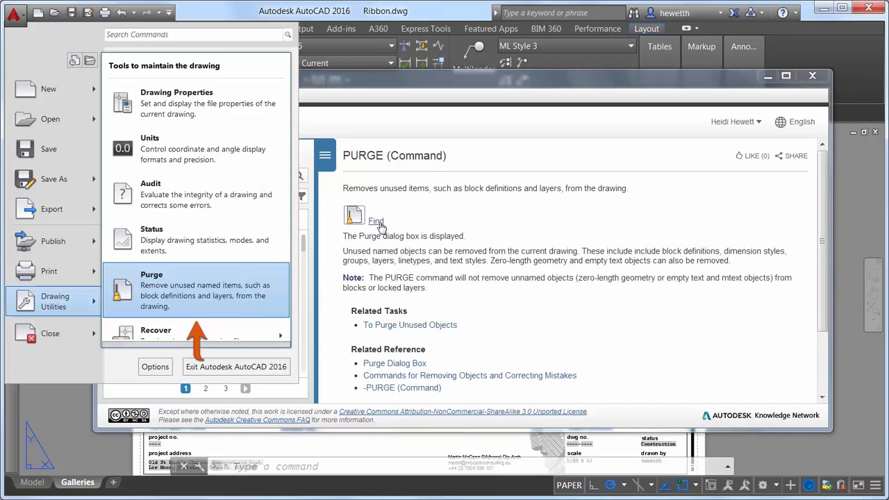
mouse_move(341, 208)
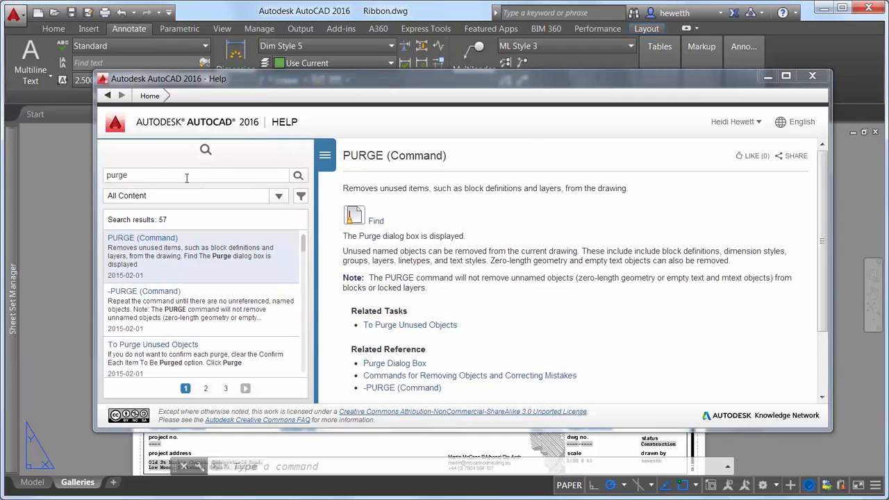
Search 'graphics performance', open the tuning article, then search 'dynamic input'
text(graphics performance)
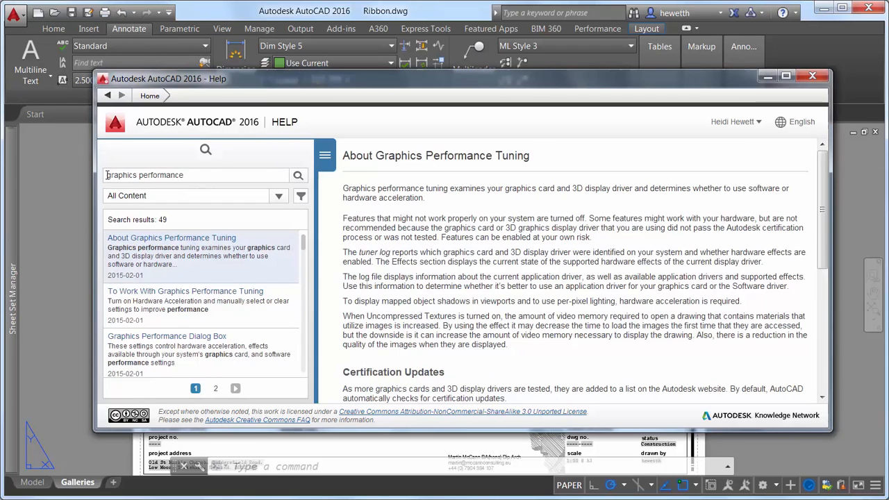
click(184, 291)
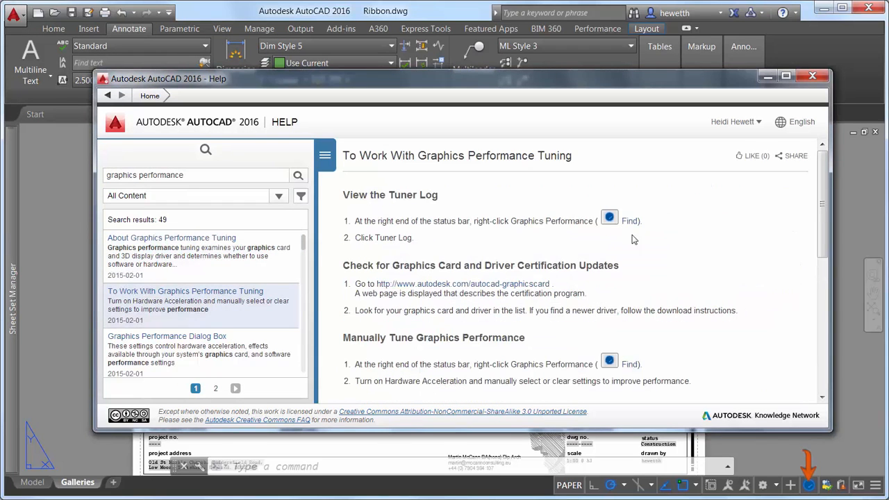
mouse_move(222, 181)
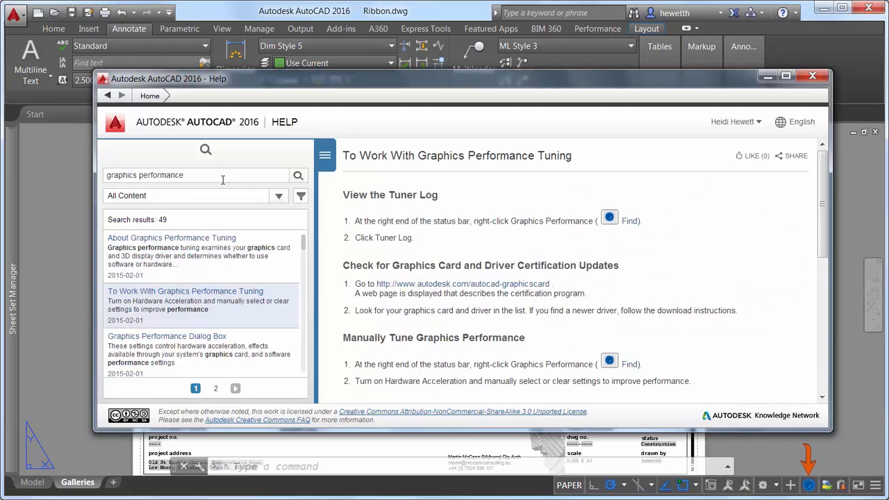
text(dynamic input)
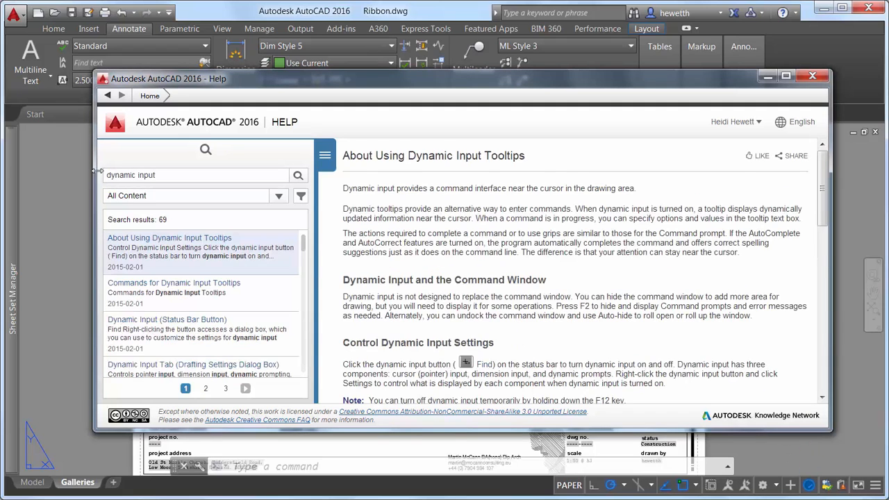